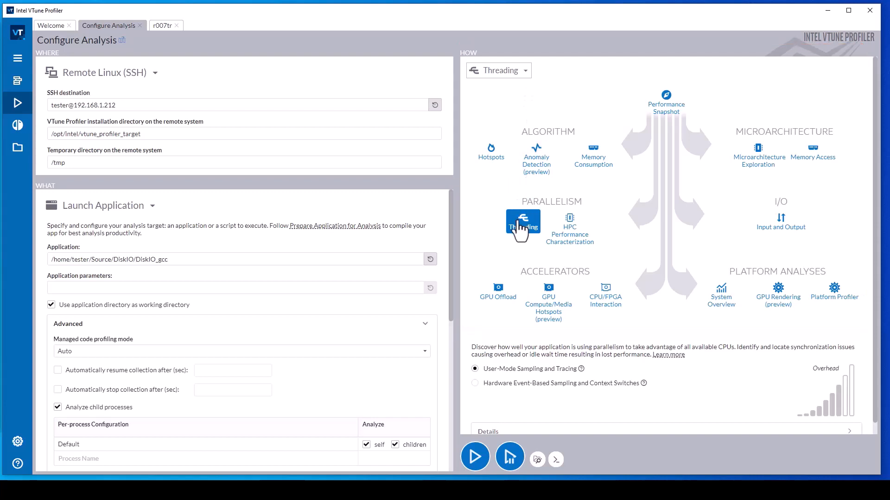
Select the Threading analysis and show the r007tr result Summary reporting 91.2% effective CPU utilization
left_click(522, 223)
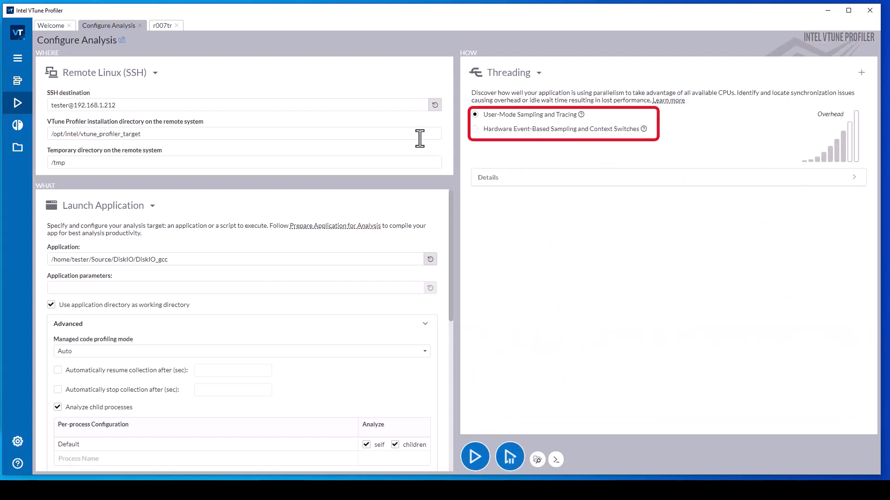
mouse_move(420, 139)
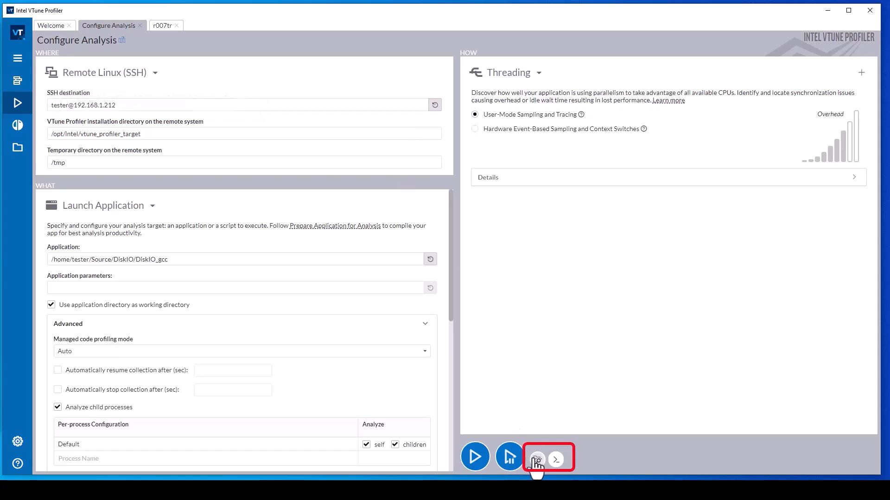
left_click(536, 457)
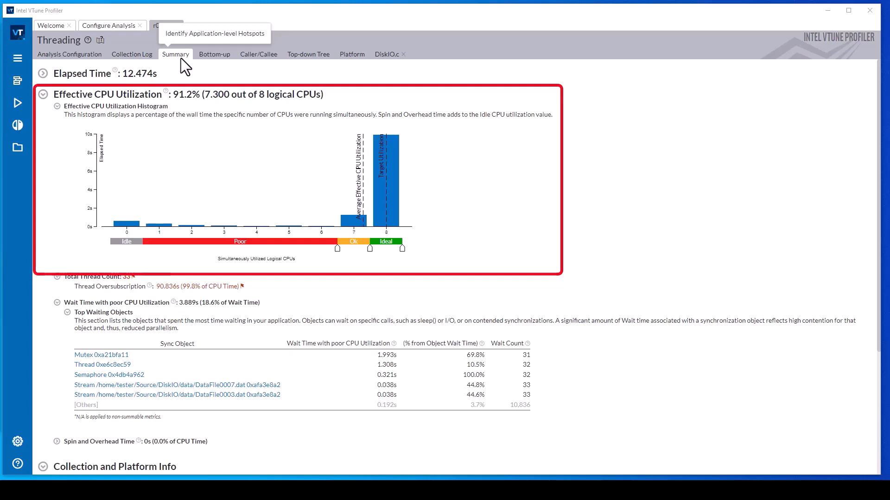
Show the Bottom-up view filtered to the DiskIO_gcc process with thread Transitions drawn on the timeline
left_click(214, 53)
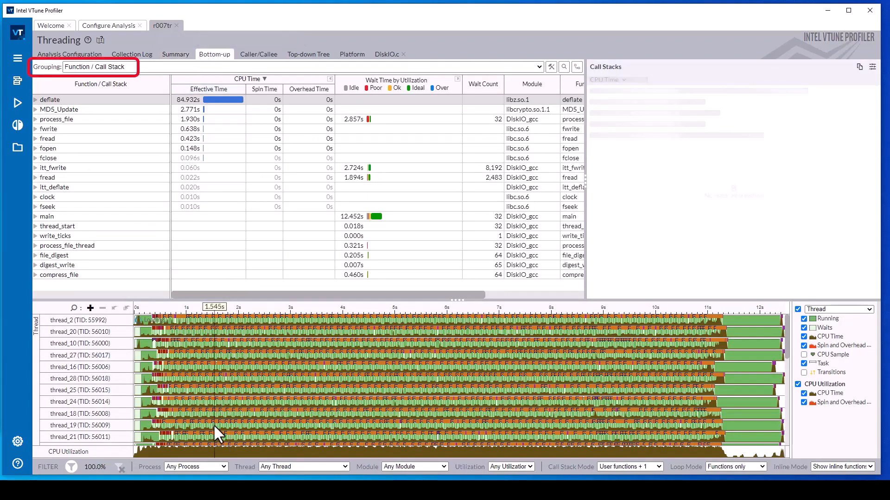
left_click(195, 466)
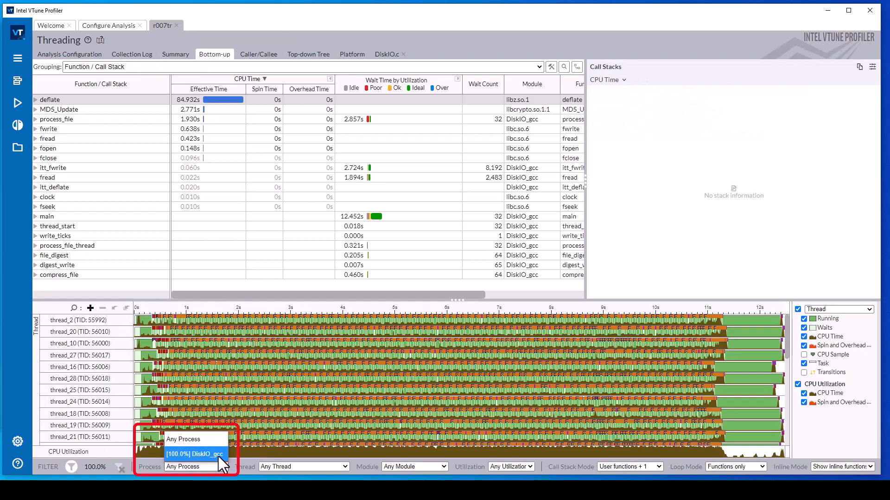
left_click(195, 454)
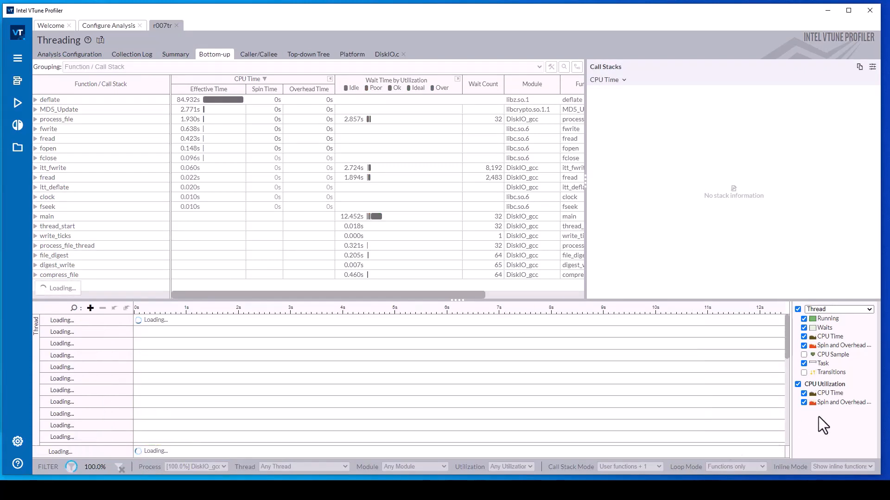
left_click(50, 99)
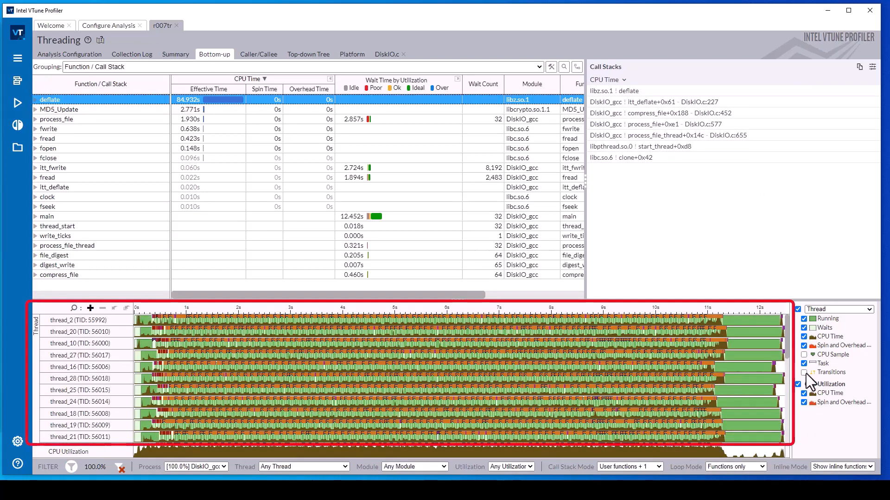
left_click(805, 372)
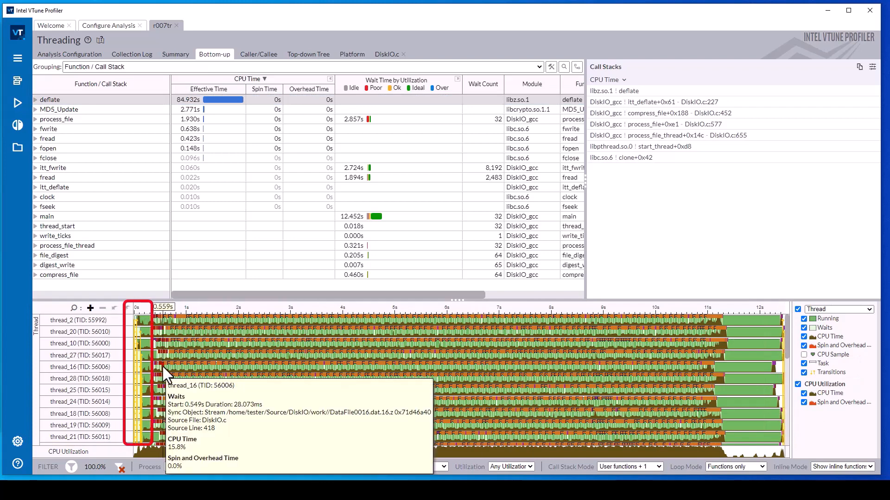
right_click(142, 369)
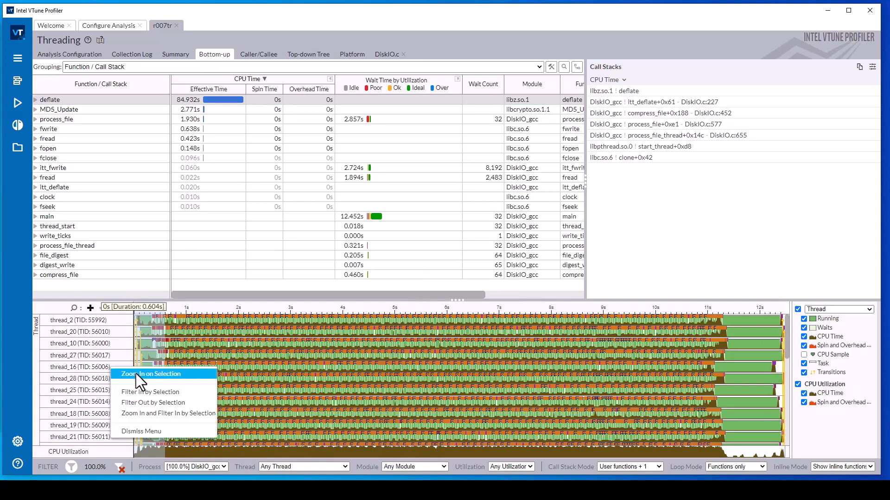
left_click(150, 374)
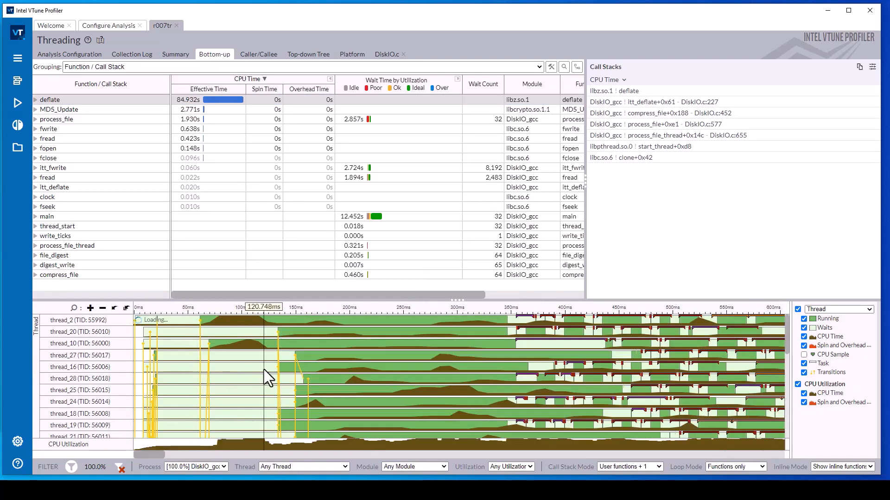
mouse_move(304, 377)
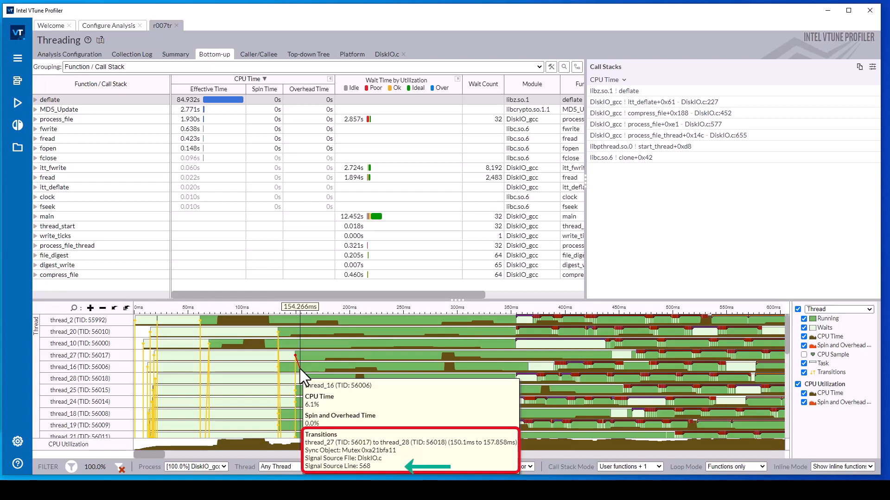
mouse_move(568, 386)
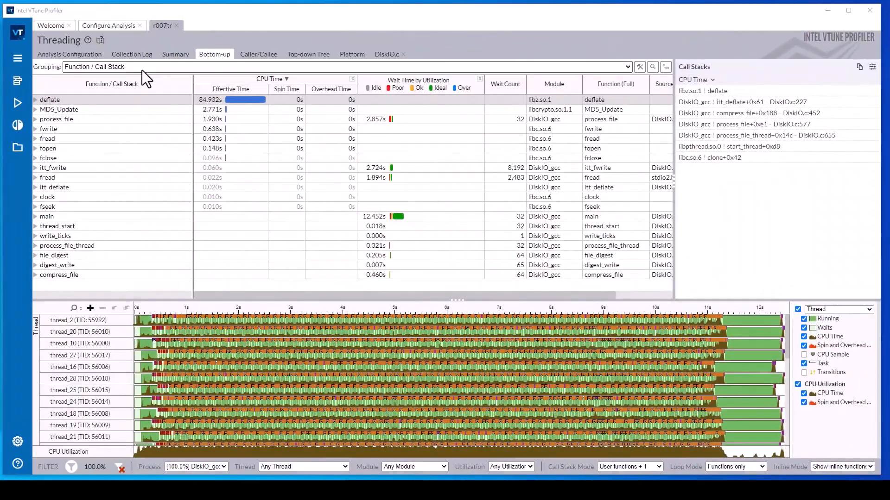
Group rows by Task Domain / Task Type / Function / Call Stack and expand the file.io and zlib domains
left_click(628, 66)
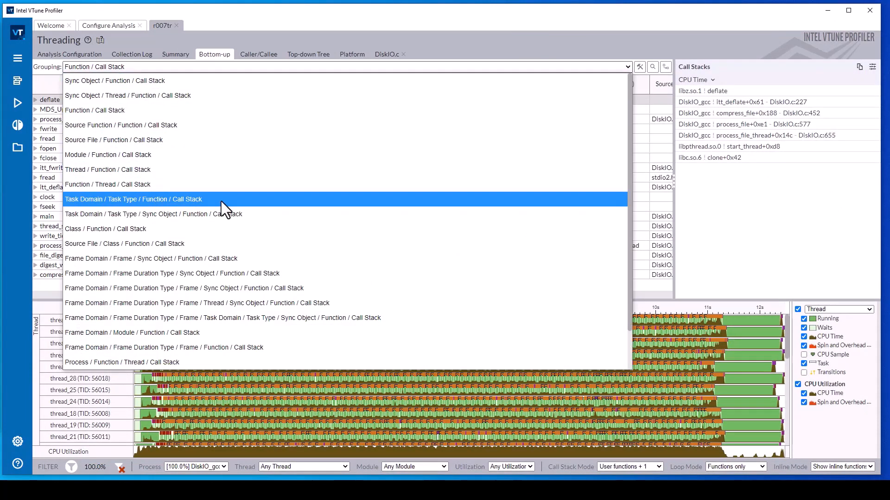
left_click(142, 199)
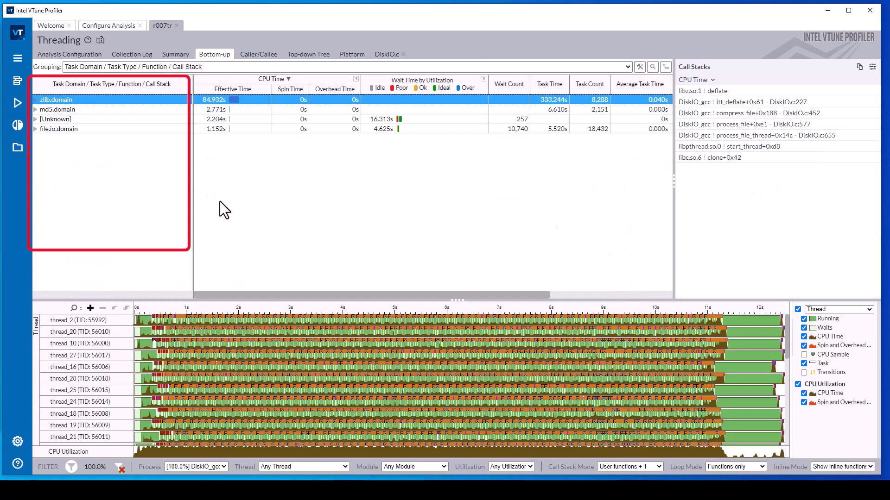
mouse_move(39, 134)
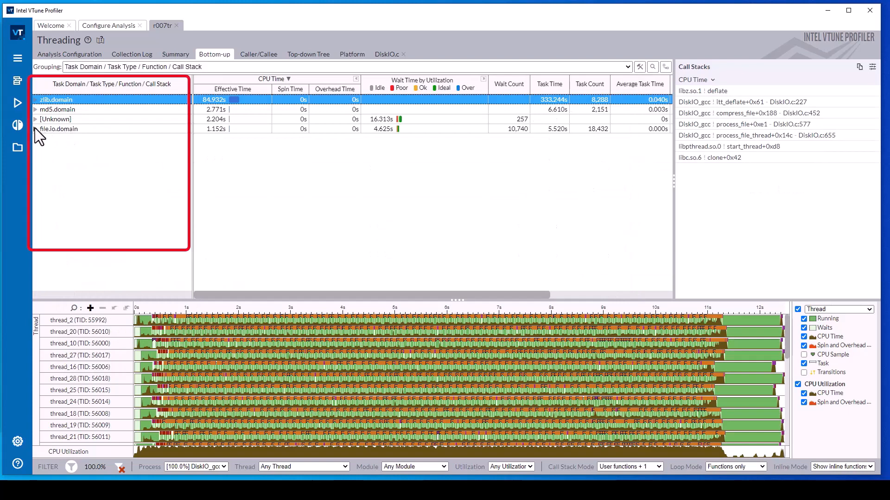
left_click(35, 110)
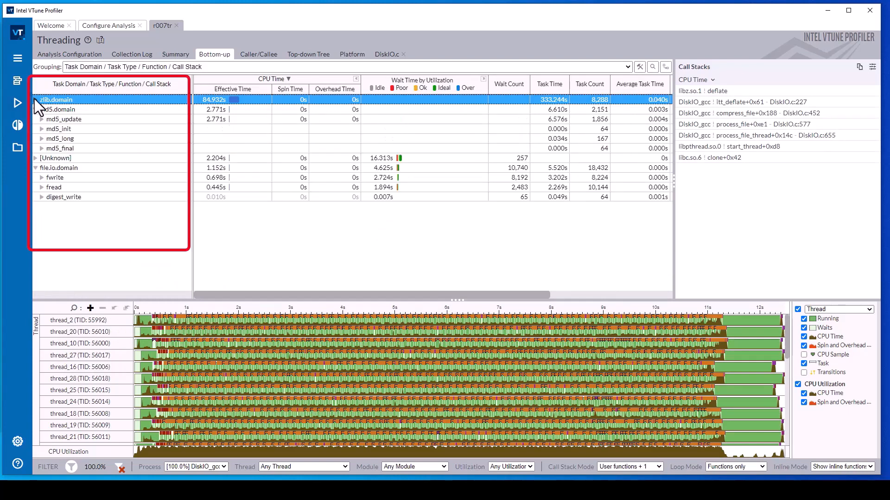
left_click(41, 100)
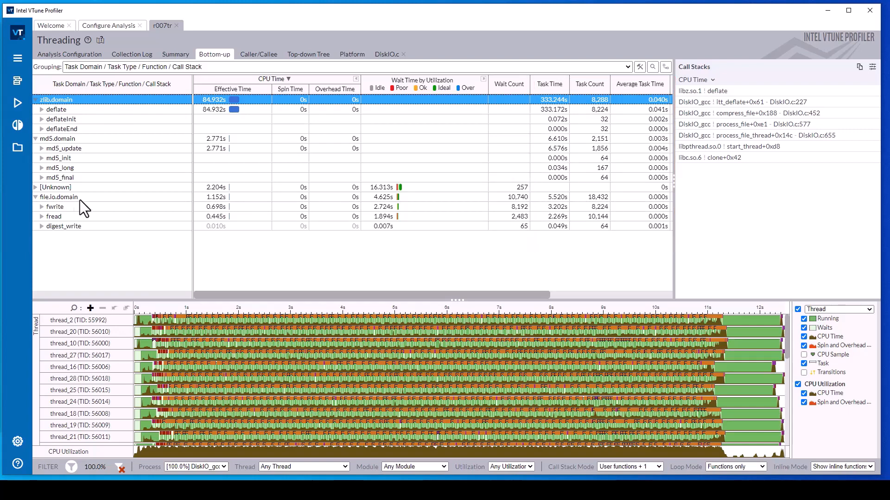
mouse_move(64, 116)
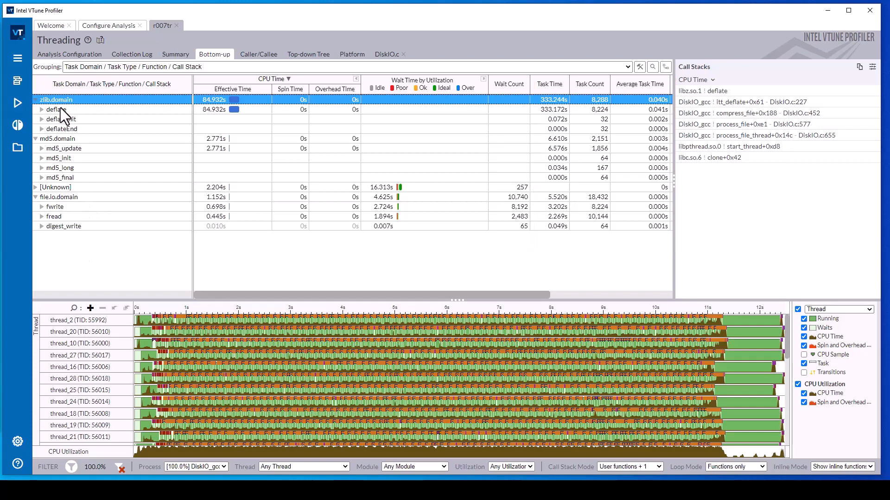
Filter in the deflate task row, then clear all filters so every task domain is listed again
right_click(56, 109)
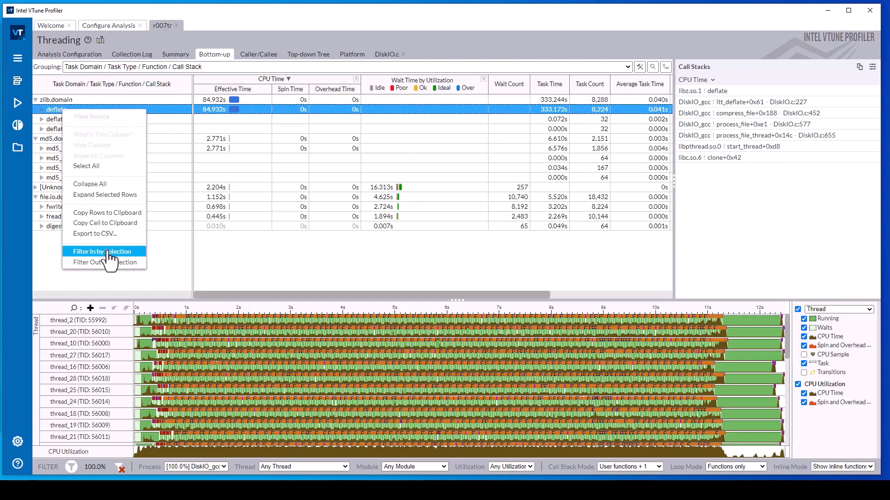
left_click(101, 251)
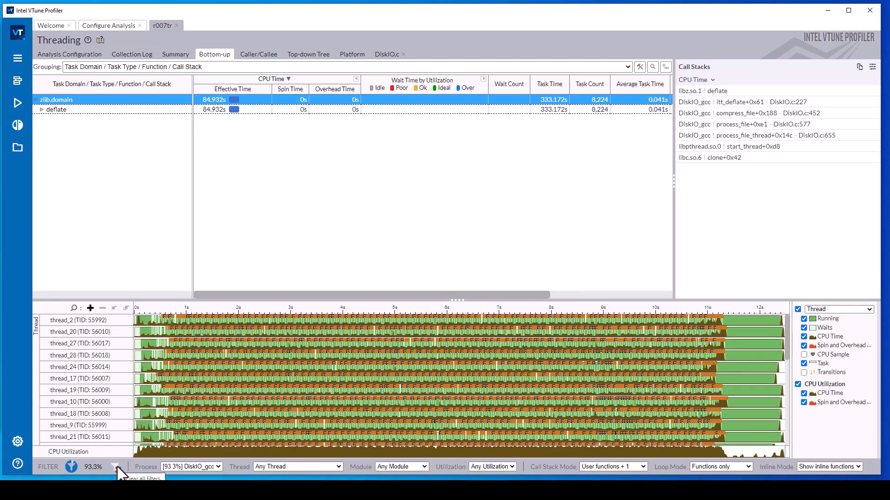
left_click(119, 472)
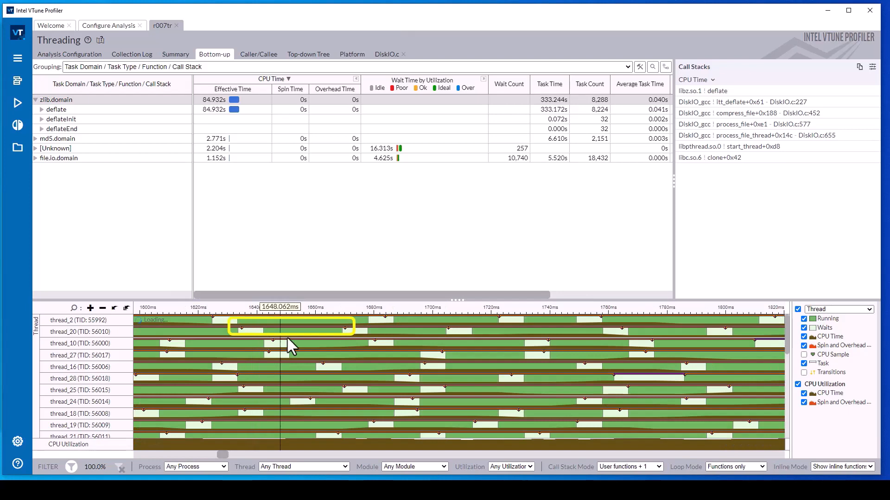
mouse_move(292, 332)
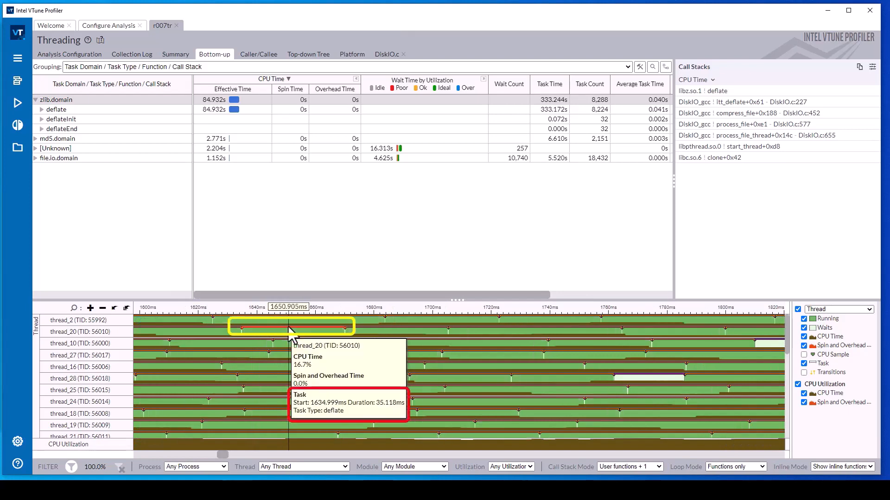